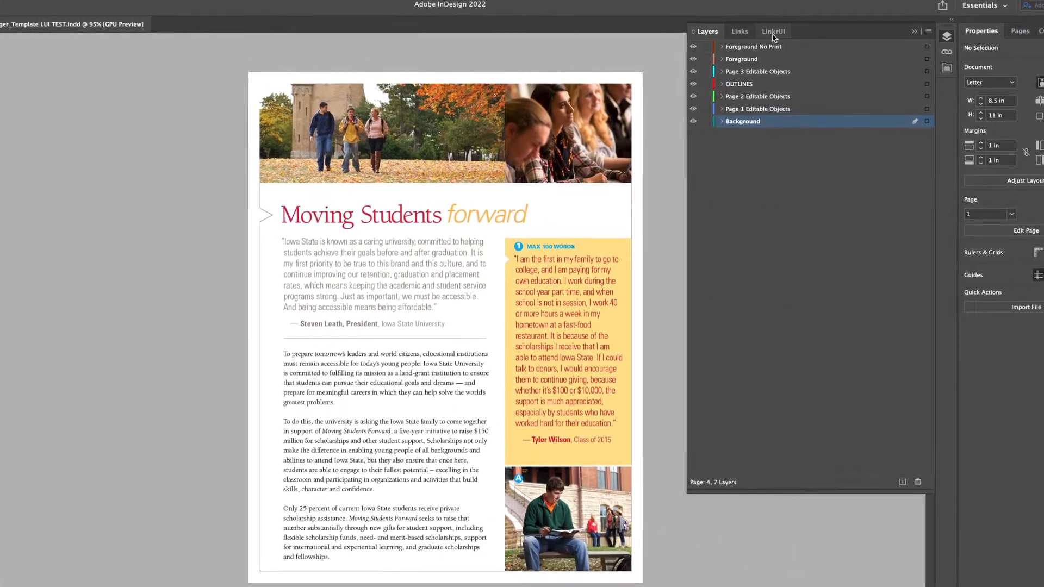
Show the LinkrUI Links panel listing the brochure's placed images and cloud status.
{"action": "left_click", "coordinate": [773, 31]}
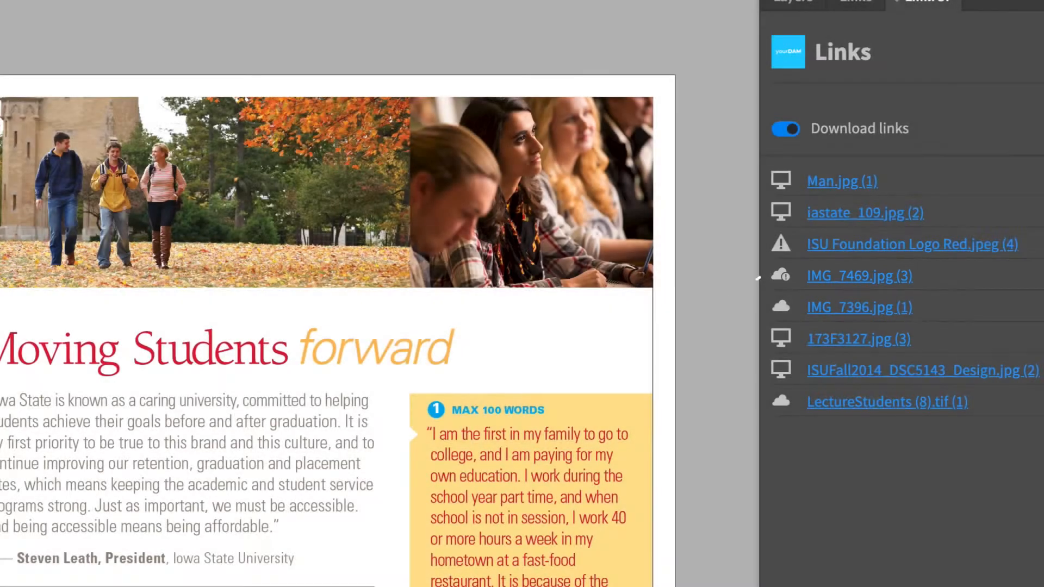
{"action": "mouse_move", "coordinate": [911, 244]}
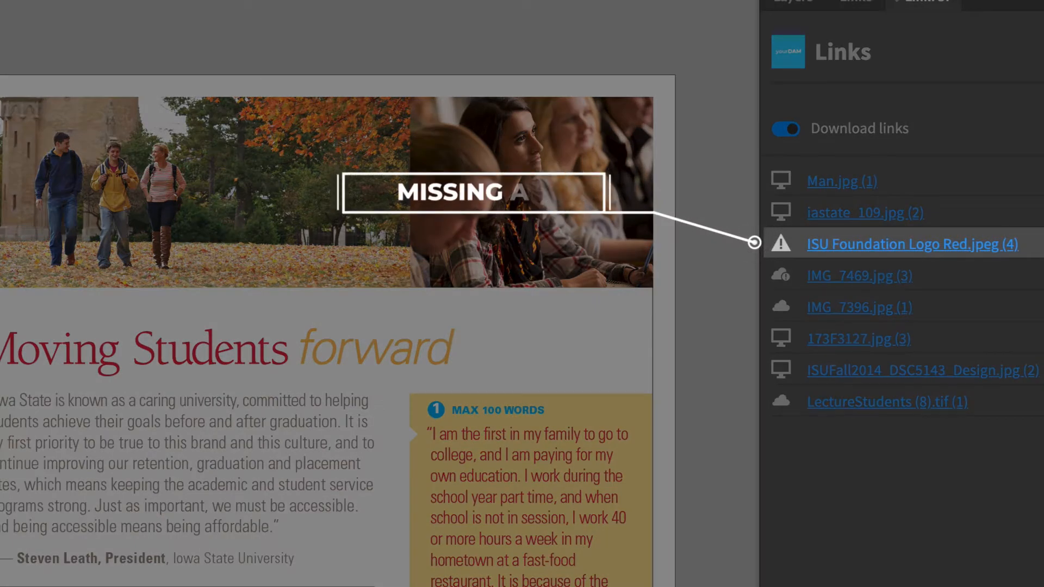
{"action": "left_click", "coordinate": [859, 307]}
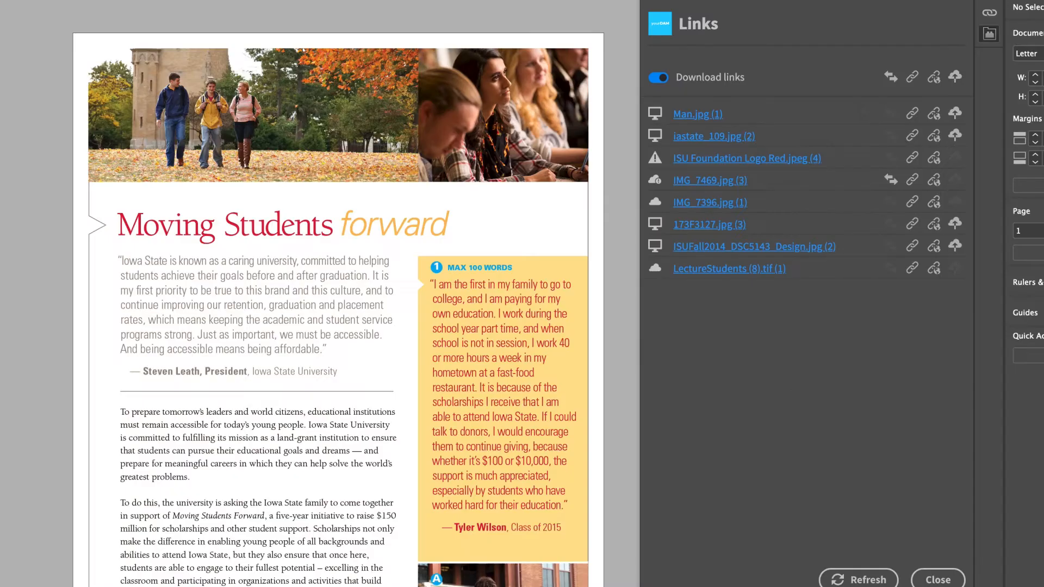
{"action": "left_click", "coordinate": [746, 158]}
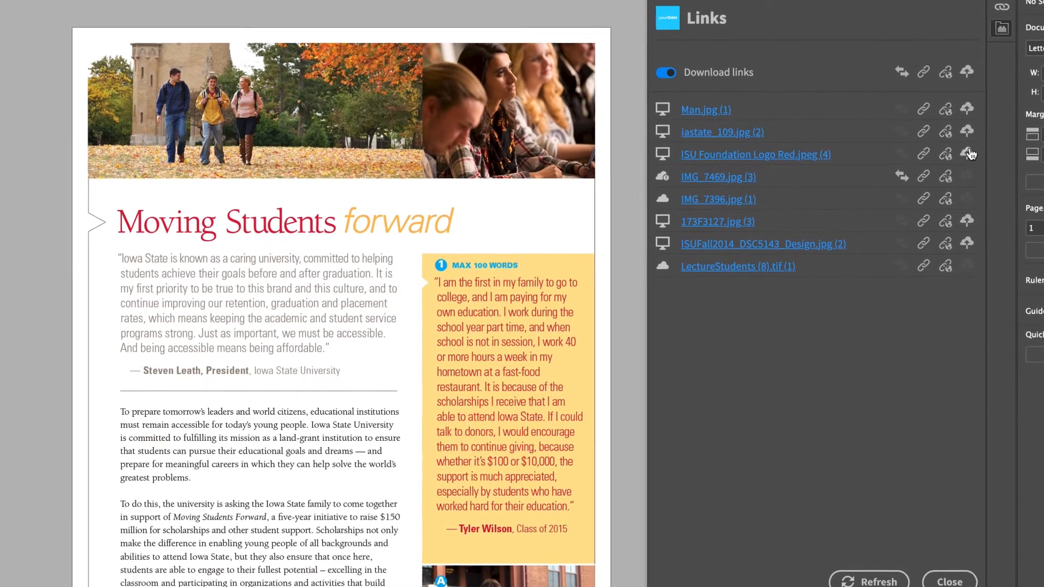
Upload the missing ISU Foundation logo with description 'Logo' and a library category.
{"action": "left_click", "coordinate": [967, 153]}
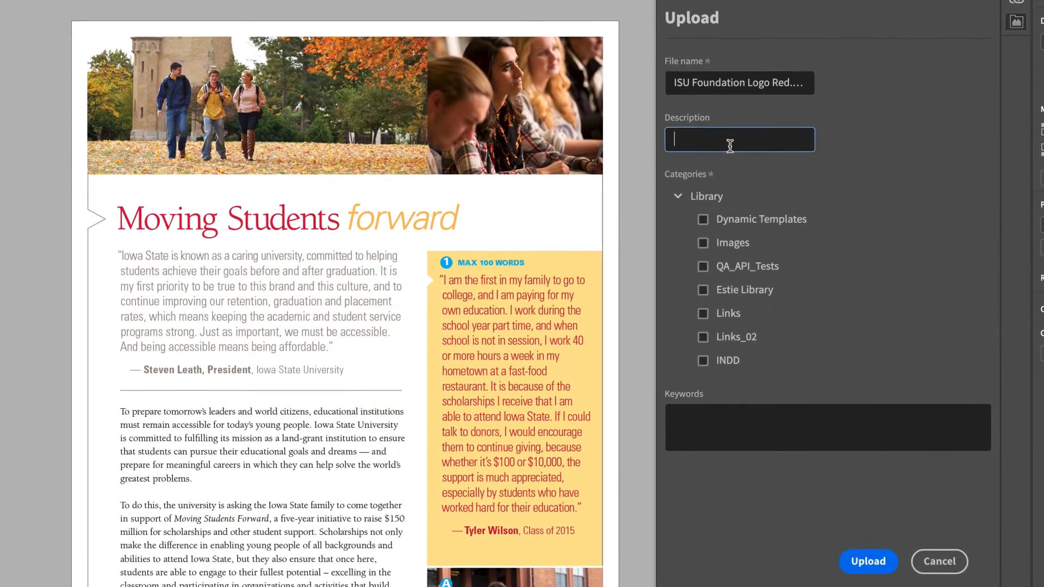
{"action": "type", "text": "Logo"}
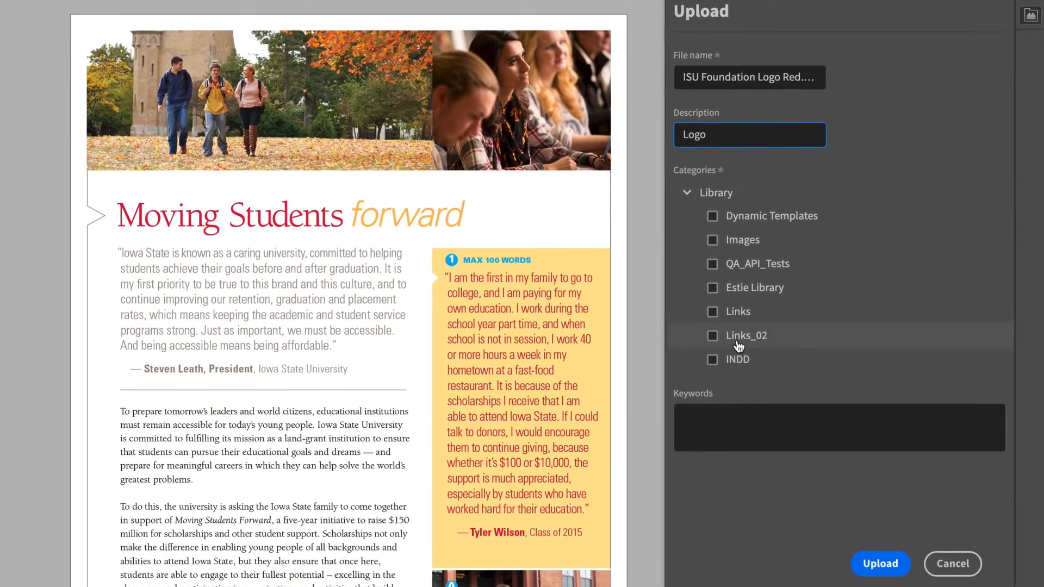
{"action": "left_click", "coordinate": [880, 563]}
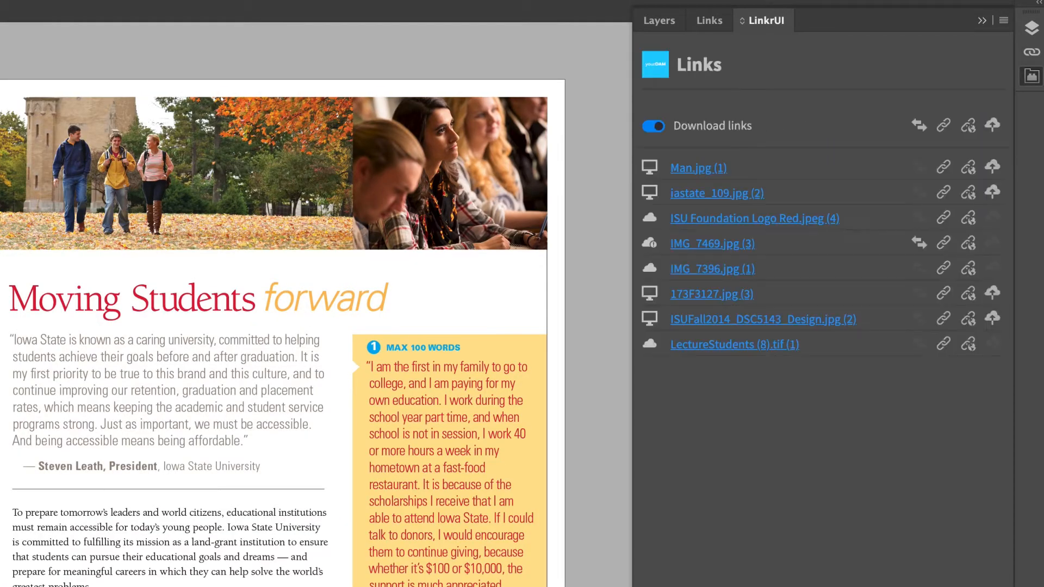
Relink all locally linked images to the cloud, proposing matching cloud files.
{"action": "left_click", "coordinate": [754, 217]}
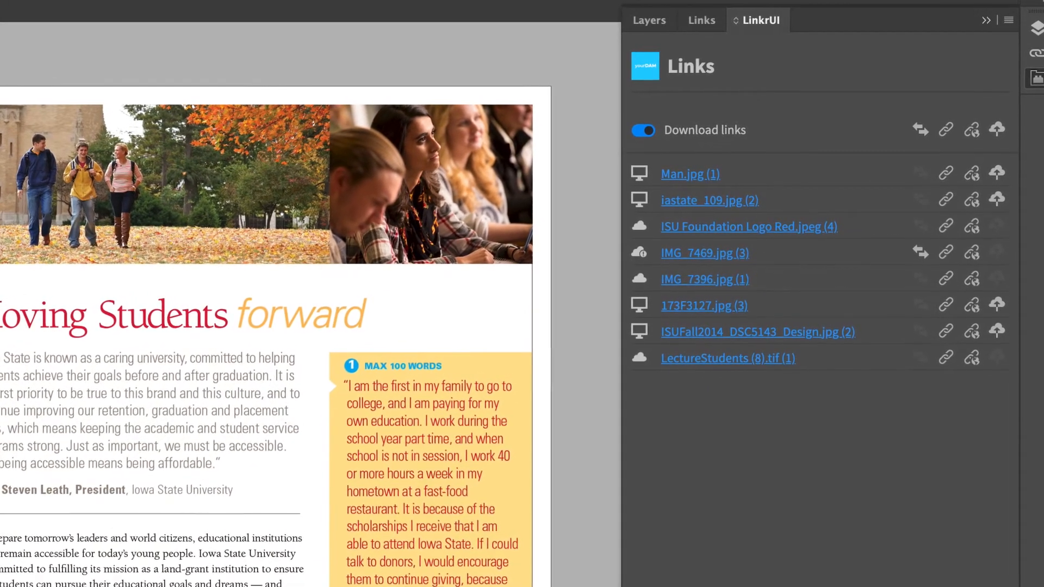
{"action": "mouse_move", "coordinate": [972, 131]}
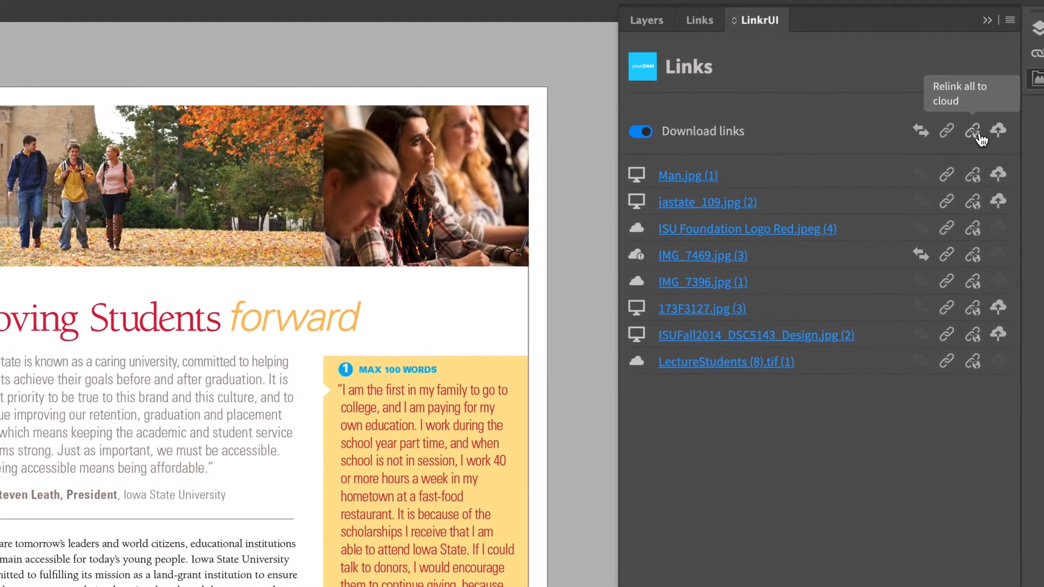
{"action": "left_click", "coordinate": [973, 131]}
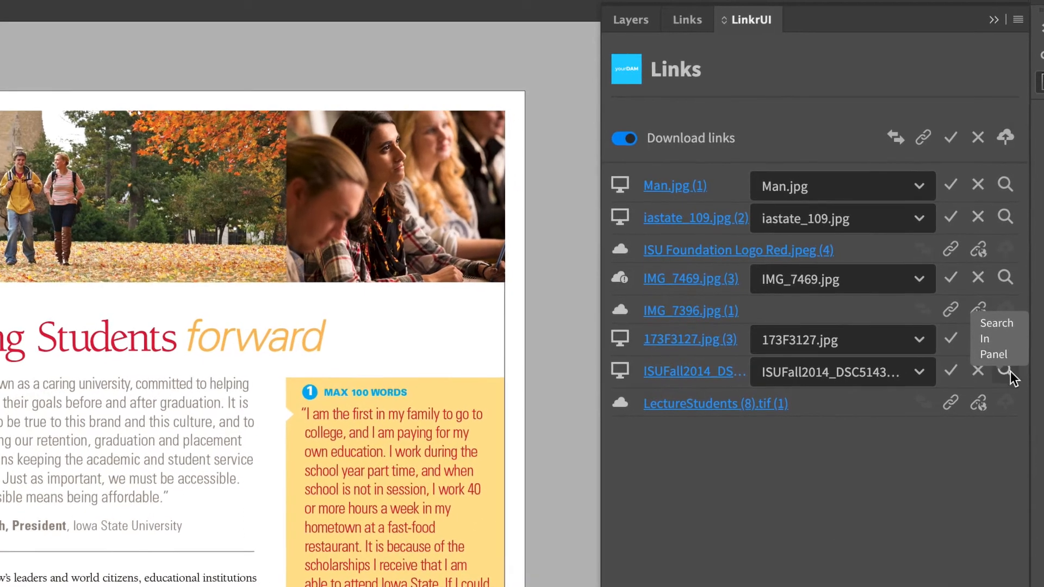
Find a cloud match for the ISUFall2014 image and approve all proposed relinks.
{"action": "left_click", "coordinate": [1004, 371]}
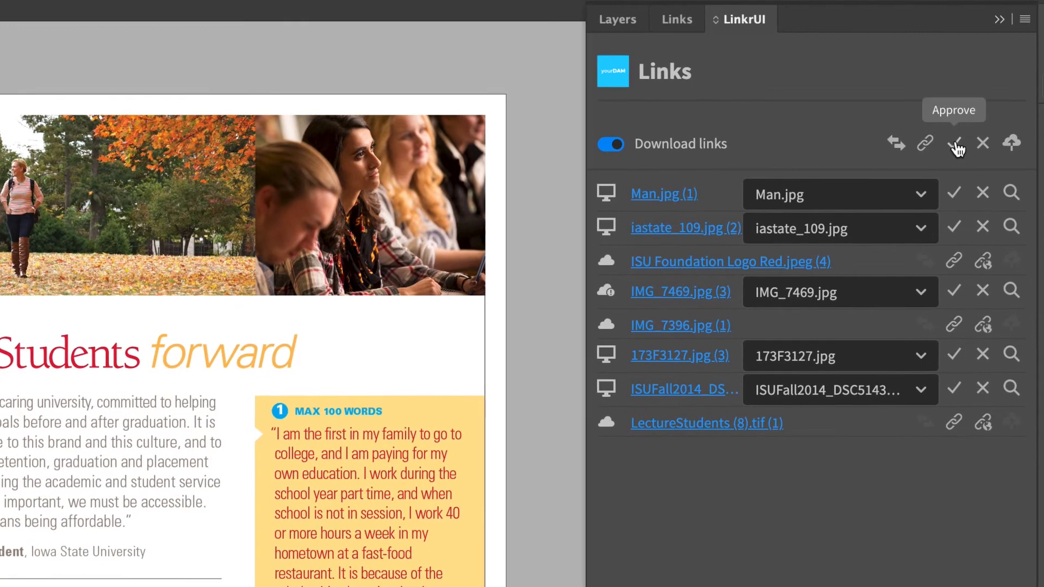
{"action": "left_click", "coordinate": [954, 144]}
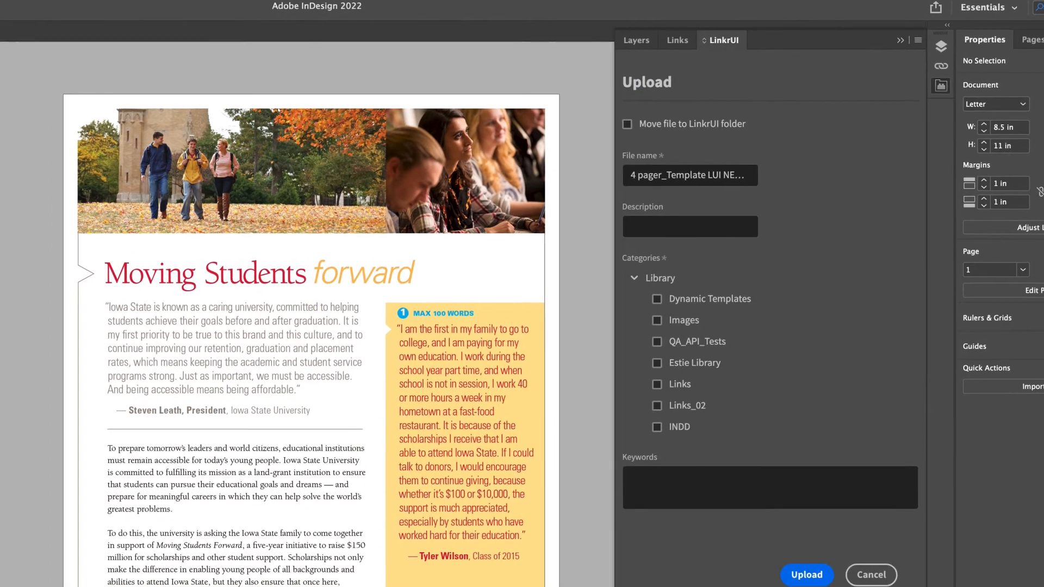
Upload the 4 pager template document under the INDD category.
{"action": "left_click", "coordinate": [675, 417]}
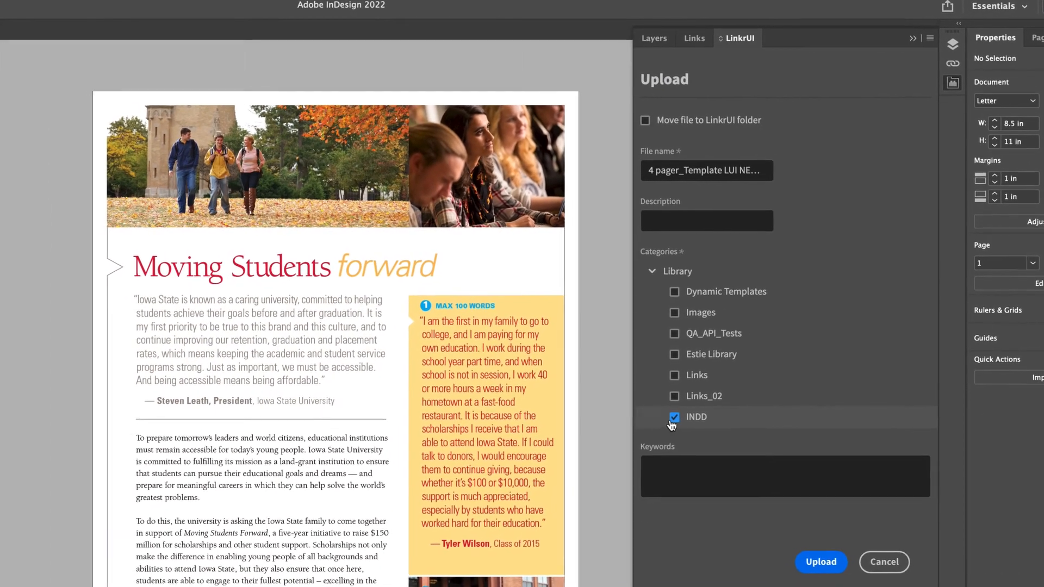
{"action": "left_click", "coordinate": [821, 563]}
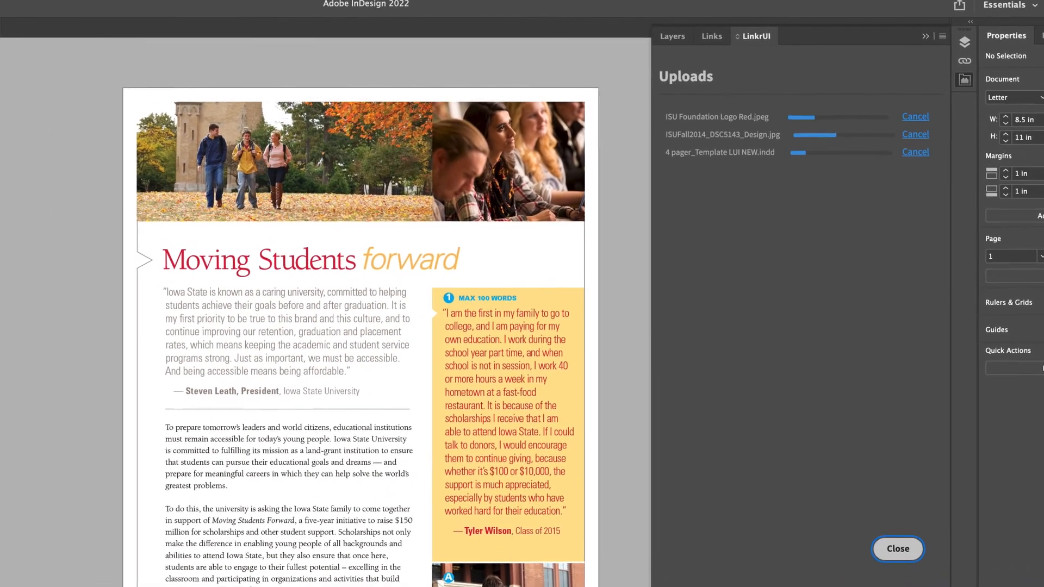